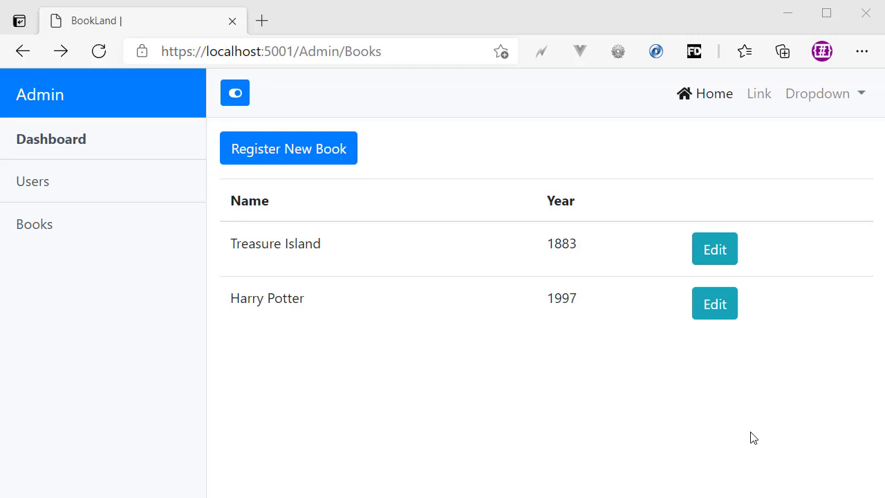
mouse_move(352, 332)
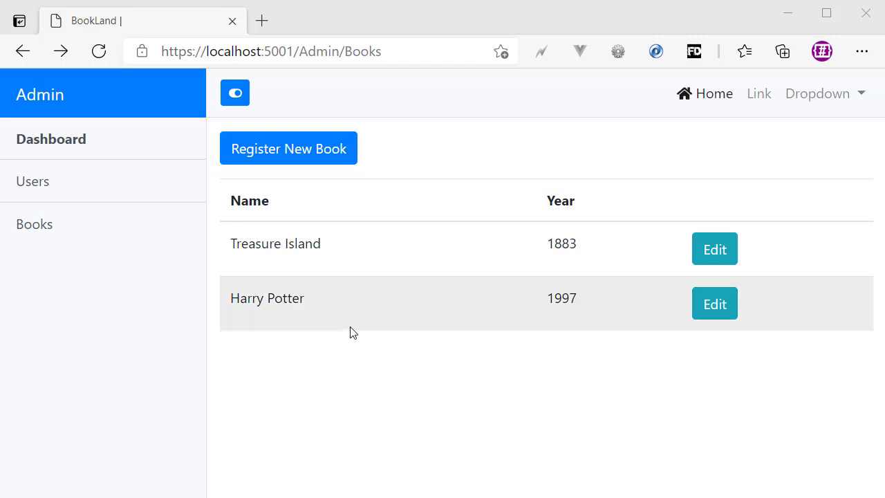
mouse_move(465, 312)
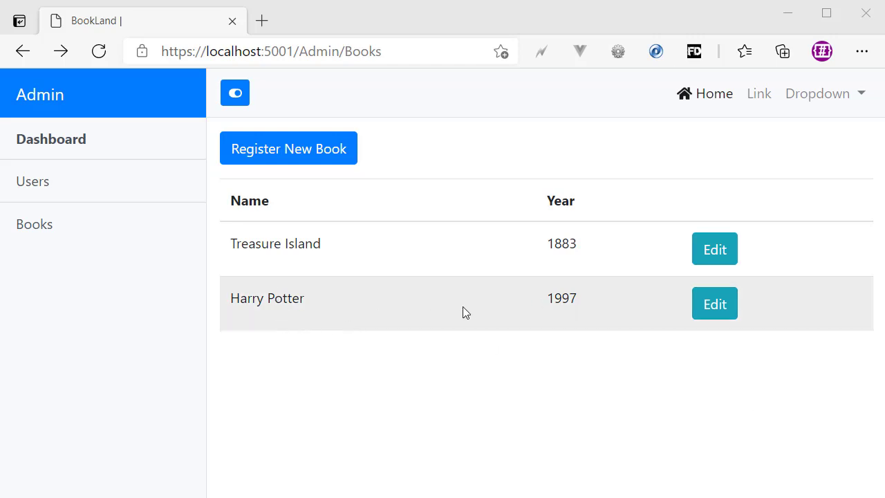
Open BookLand's edit form for the Harry Potter row on the Admin Books page.
left_click(714, 303)
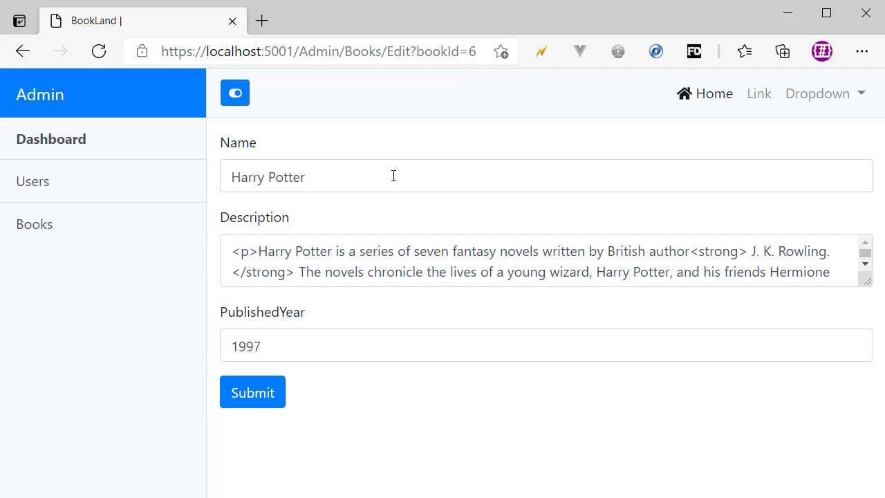
mouse_move(486, 203)
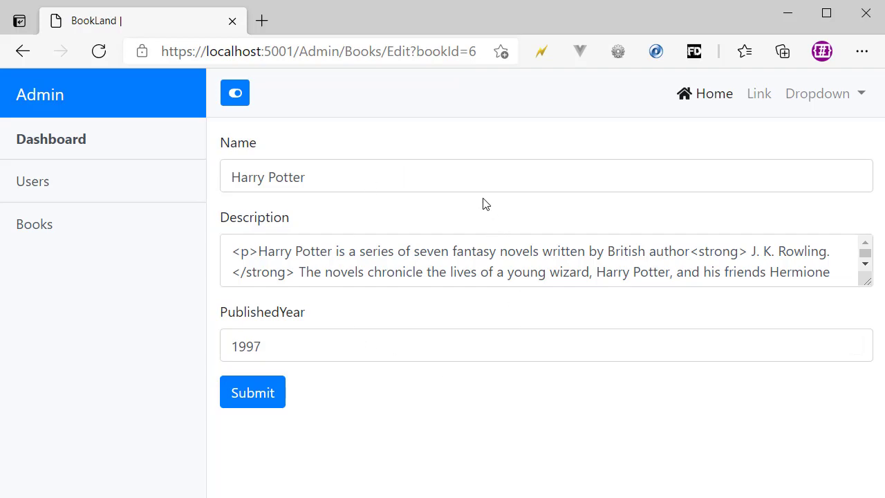
In the dbo.Books data, inspect Harry Potter's TimeCreated cell showing 10/10/2019.
key("alt+tab")
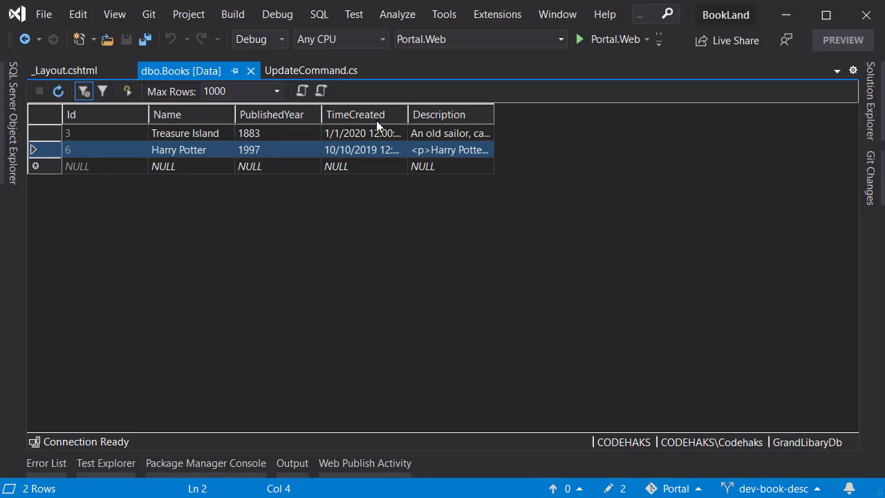
mouse_move(351, 128)
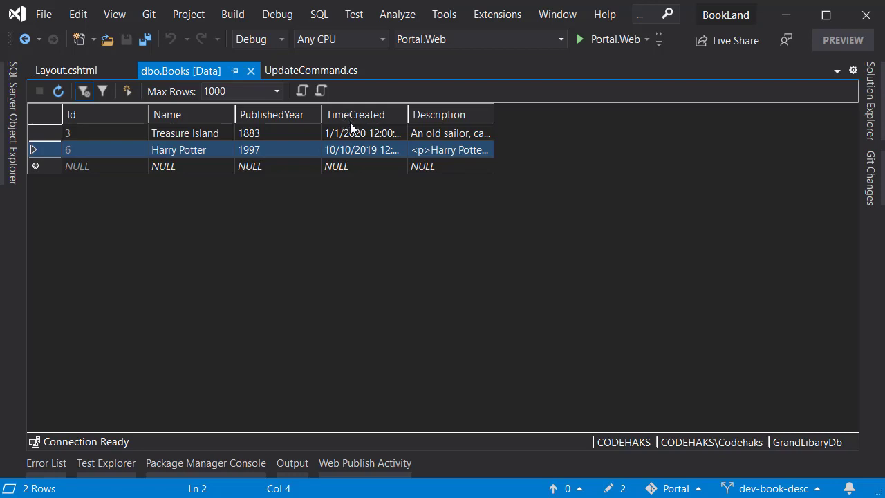
mouse_move(361, 149)
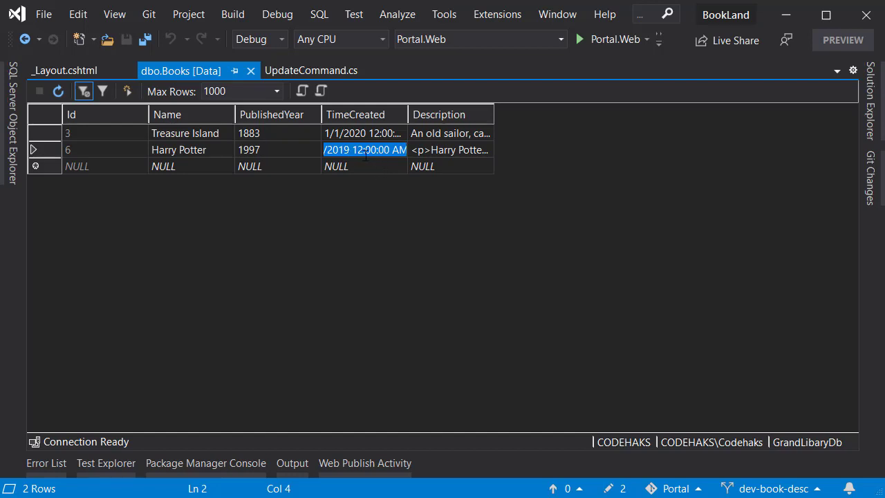
mouse_move(133, 159)
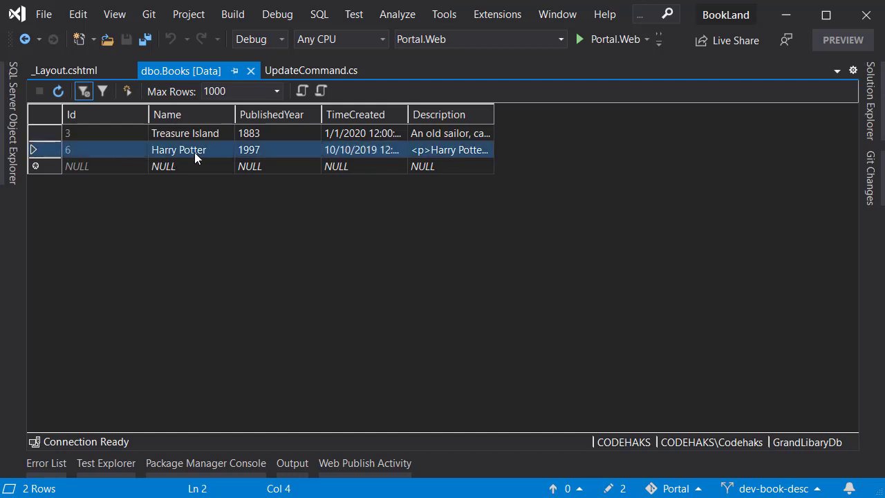
mouse_move(329, 166)
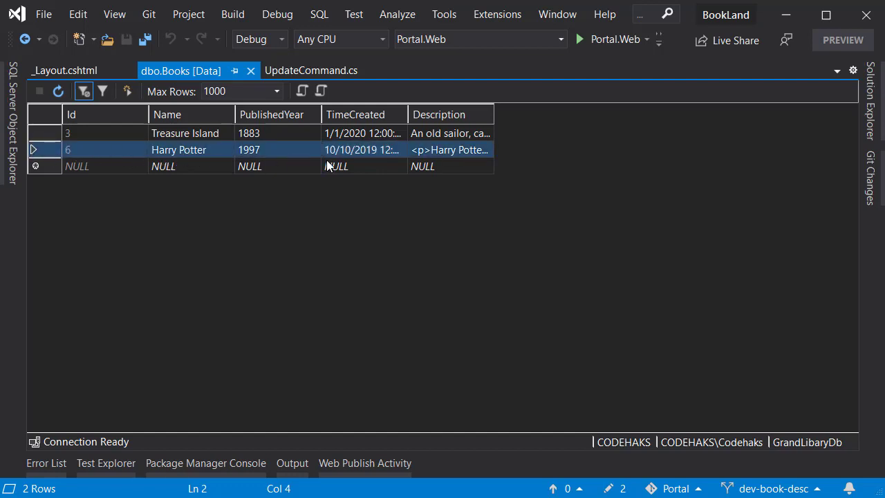
left_click(311, 70)
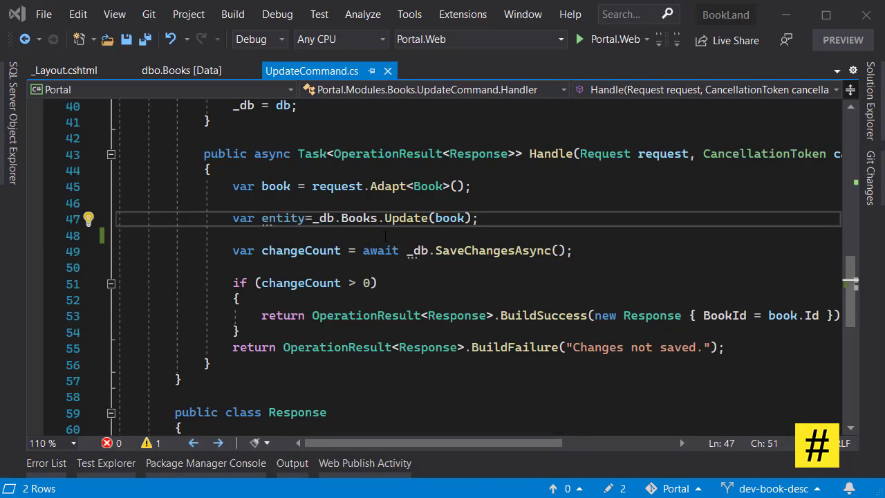
Highlight the Books.Update call in UpdateCommand's Handle method.
double_click(406, 218)
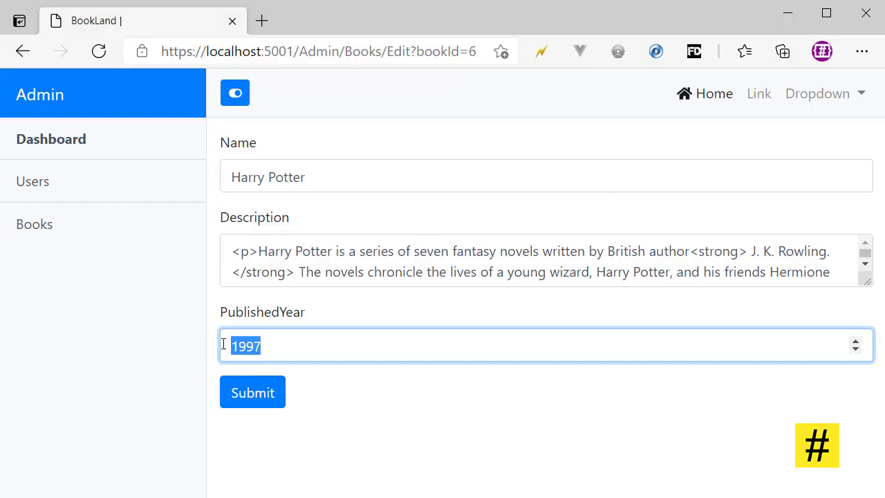
Submit the edit renaming the book Harry Potter1 with published year 1883.
type("1883")
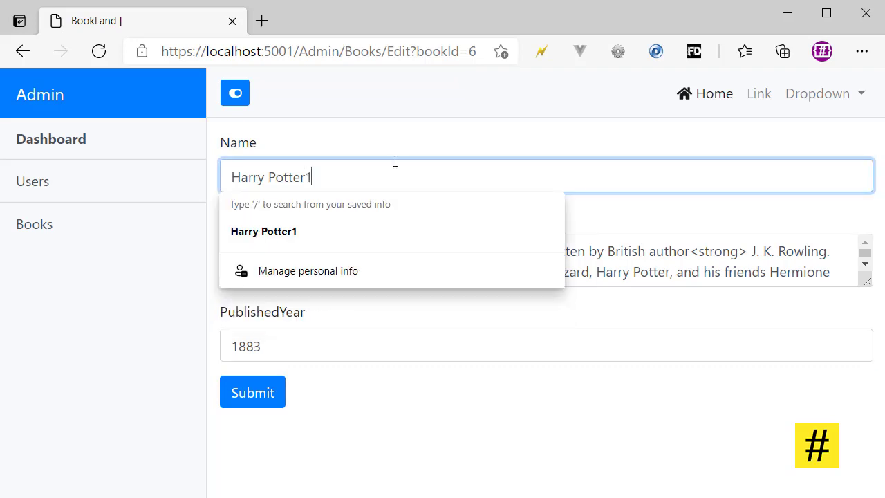
left_click(253, 392)
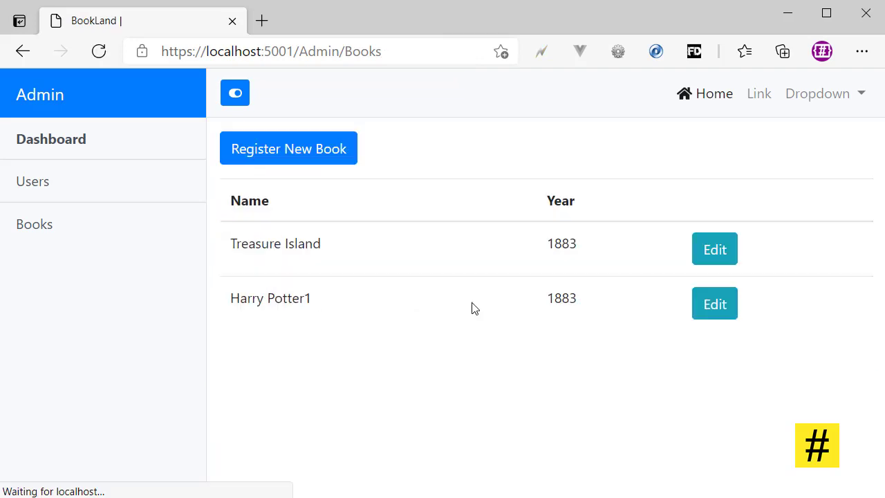
double_click(270, 298)
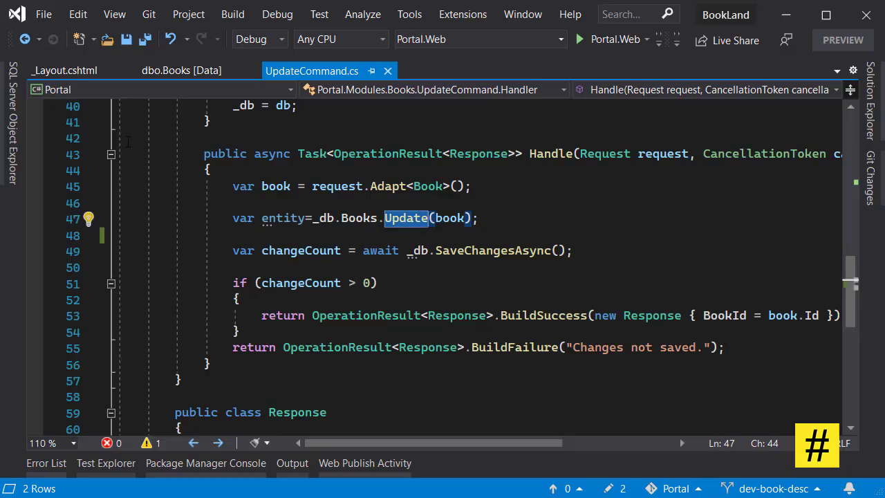
Refresh dbo.Books data and check row 6's TimeCreated, now 1/1/0001.
left_click(181, 70)
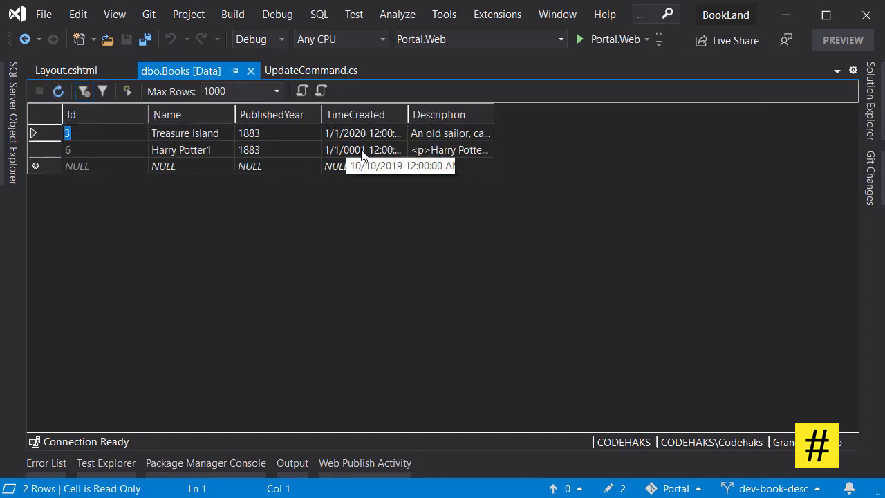
left_click(364, 149)
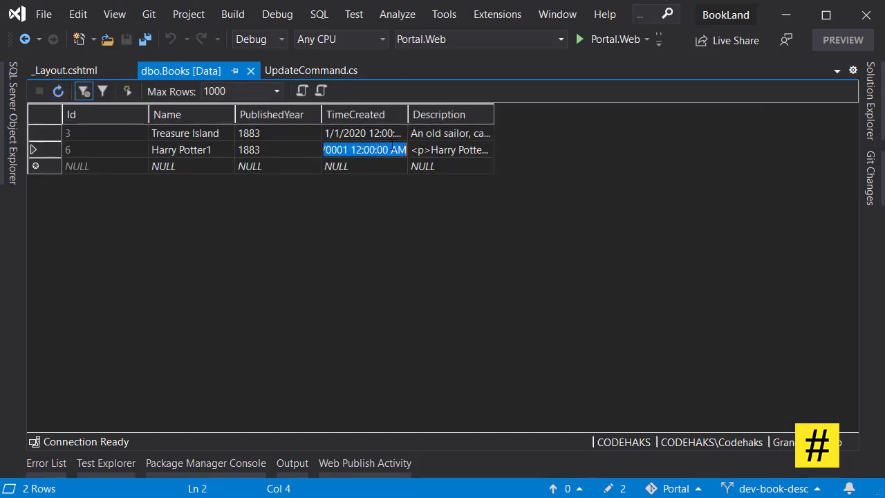
left_click(311, 70)
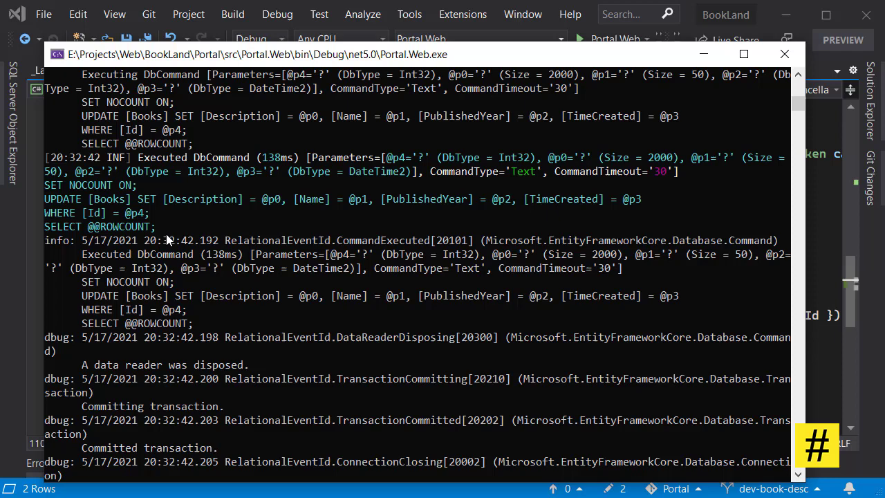
Find the logged UPDATE [Books] statement that overwrites TimeCreated in the Portal.Web console.
left_click_drag(45, 199, 158, 227)
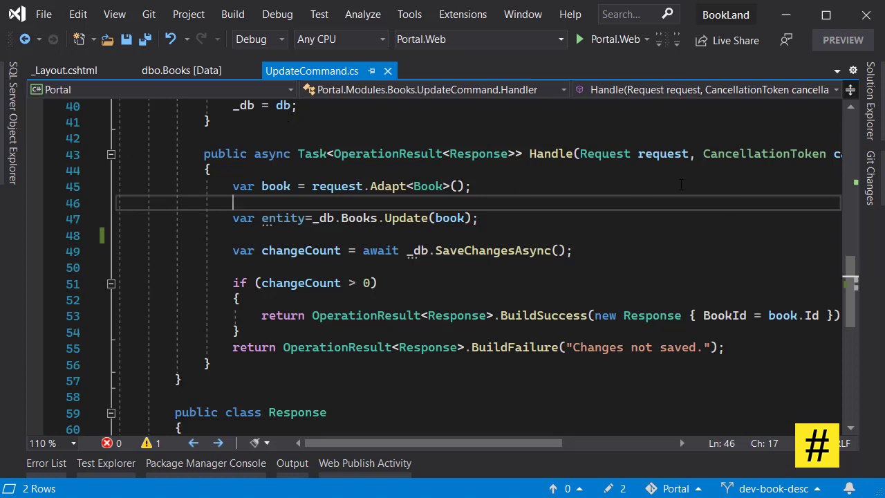
mouse_move(342, 211)
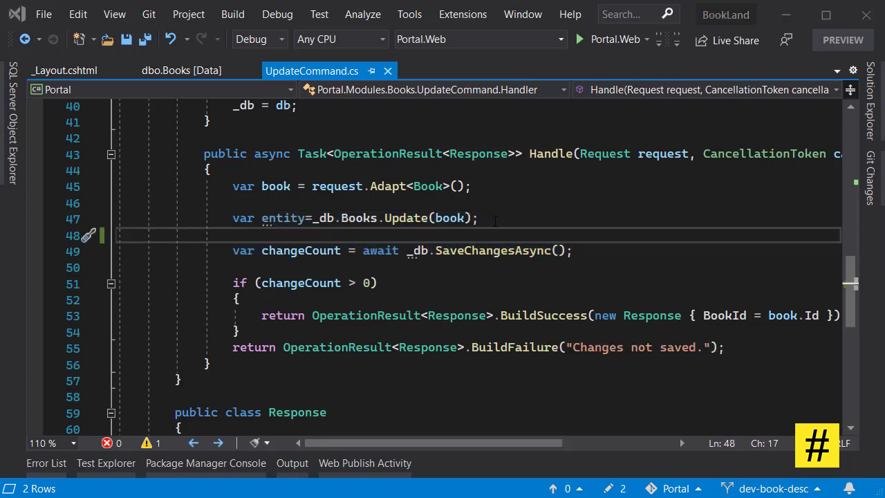
After Books.Update, add entity.Property(b => b.TimeCreated).IsModified = false; and save.
double_click(406, 218)
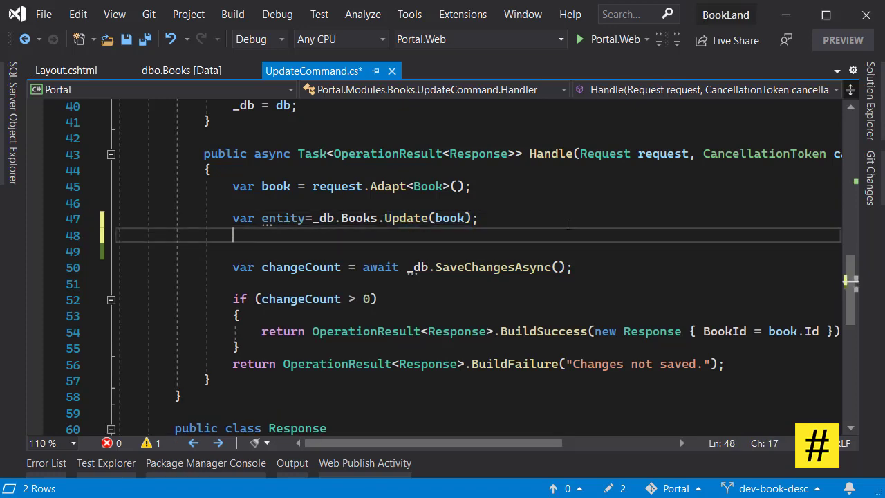
type("entity.")
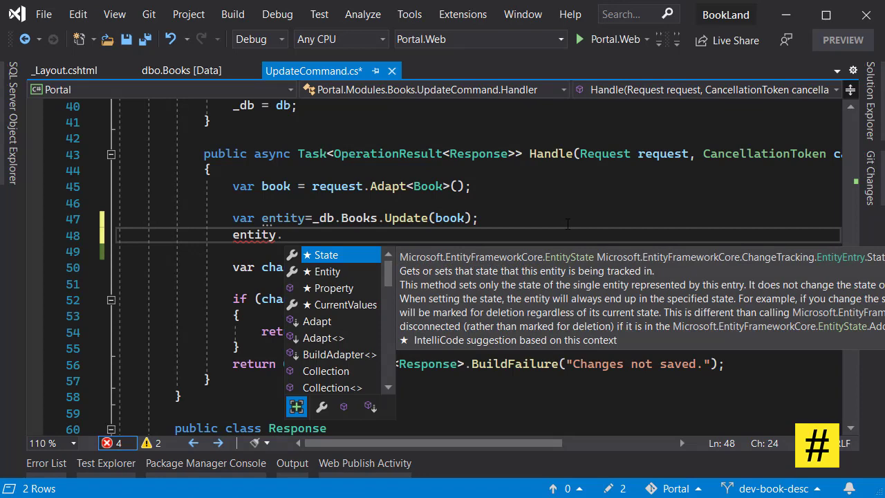
type("prop")
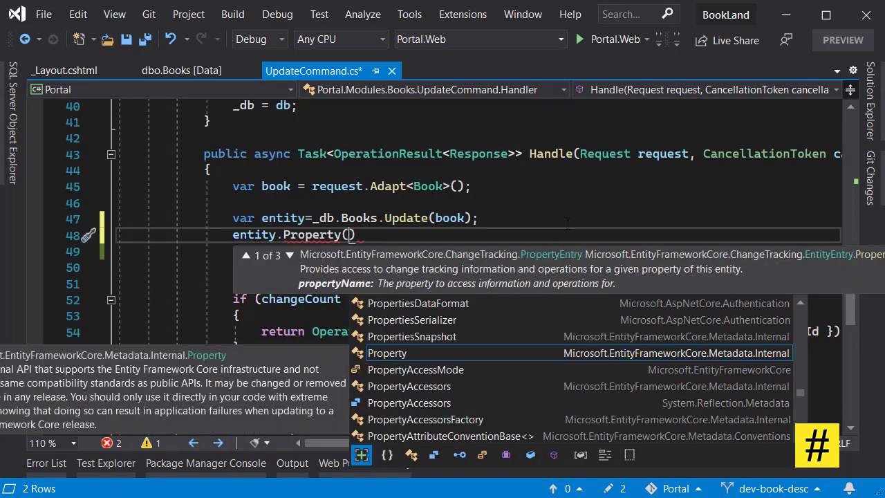
type("b=")
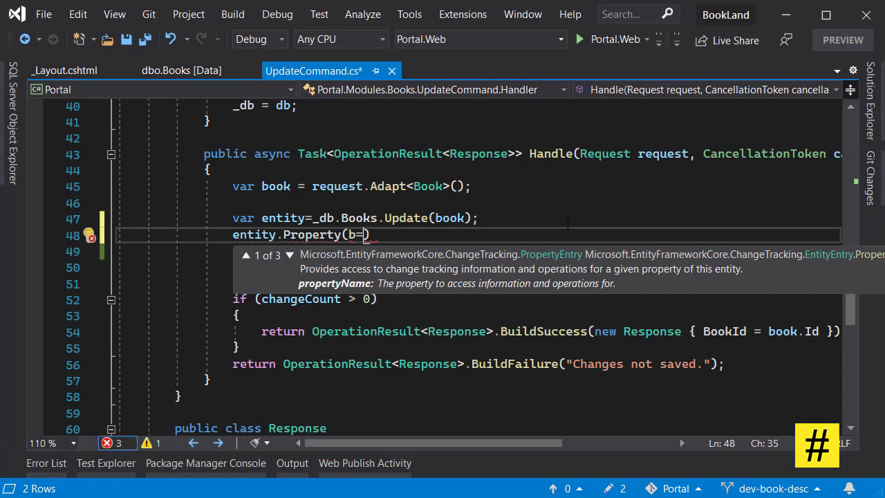
type(">.")
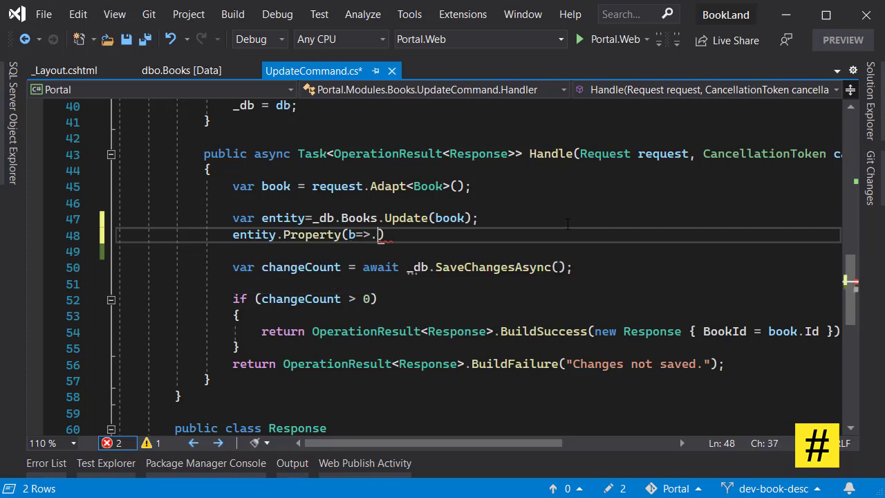
type("b.")
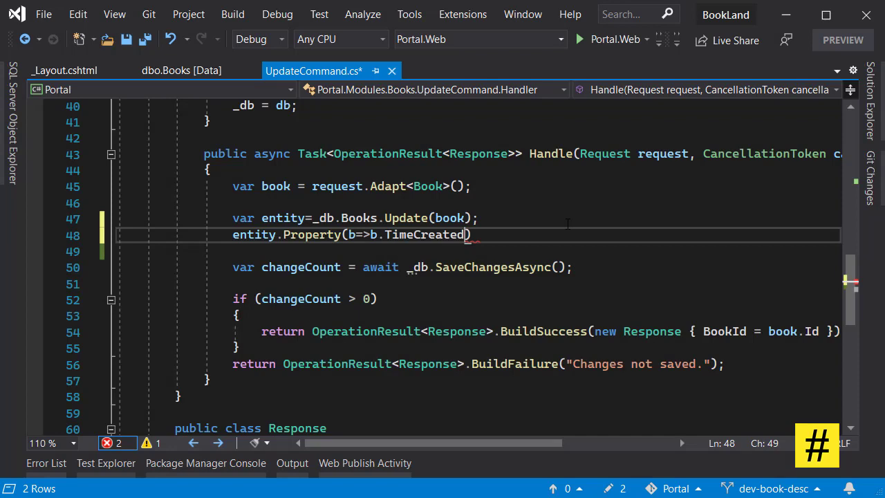
type(".IsModified = false;")
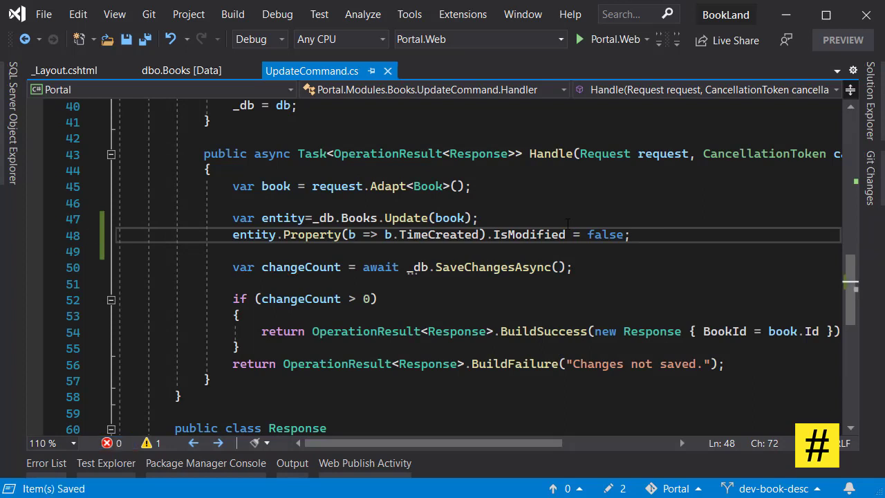
Retype Harry Potter1's TimeCreated cell as 10/10/2019 in the Books data and commit it.
left_click(181, 69)
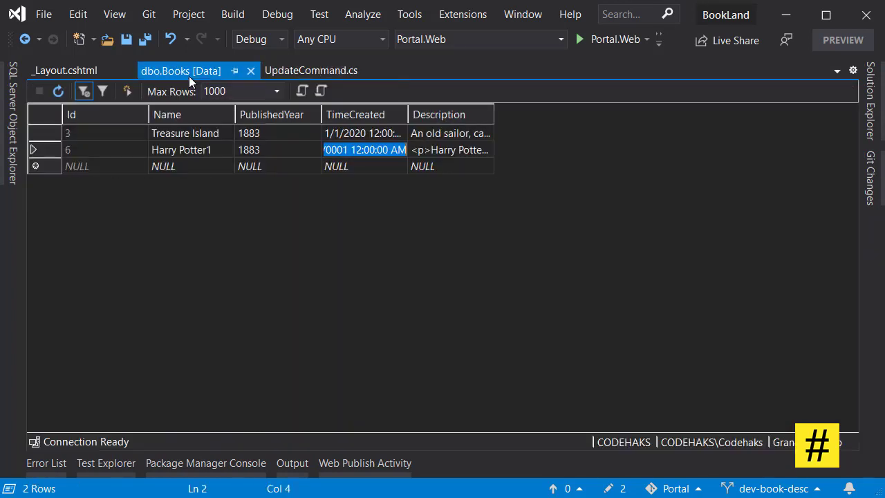
double_click(370, 150)
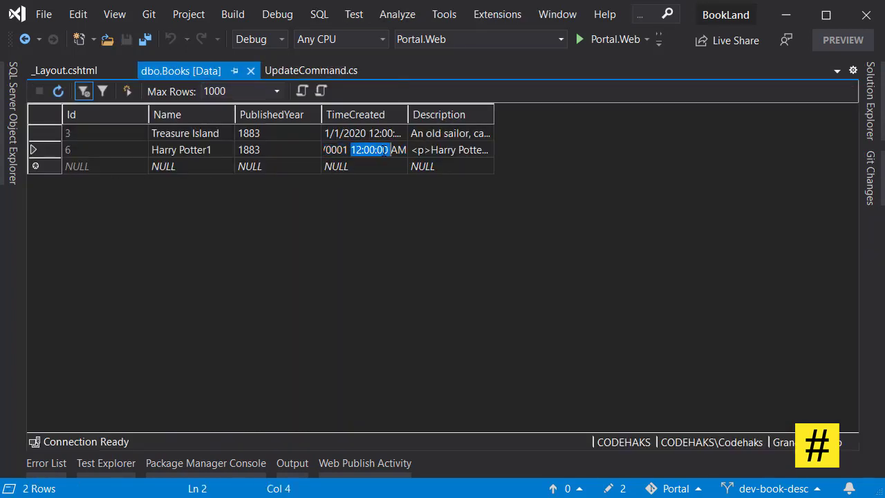
type("1")
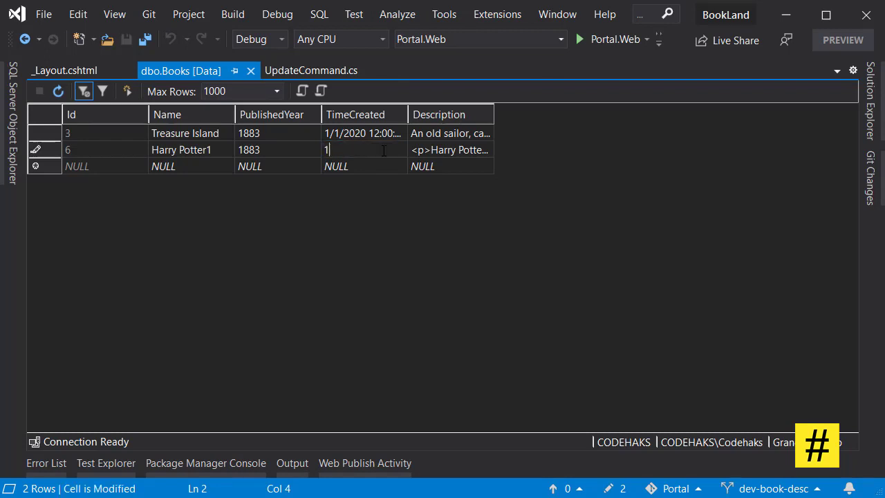
type("0/10/")
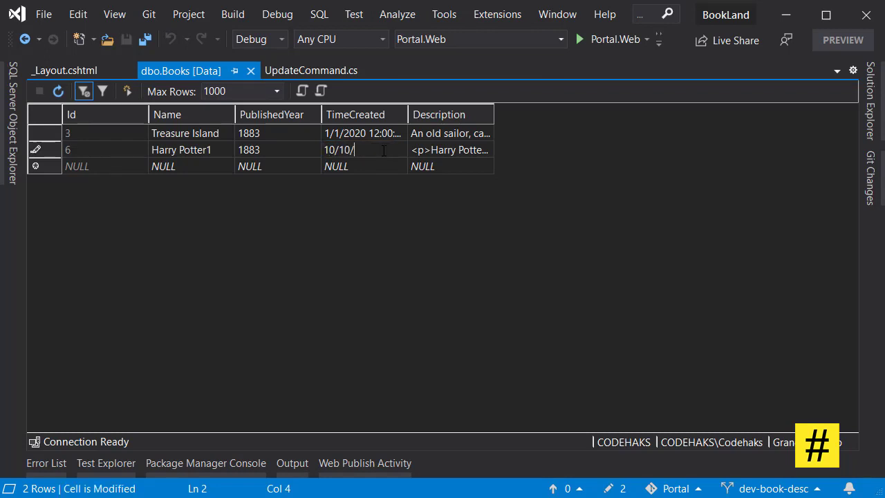
type("201")
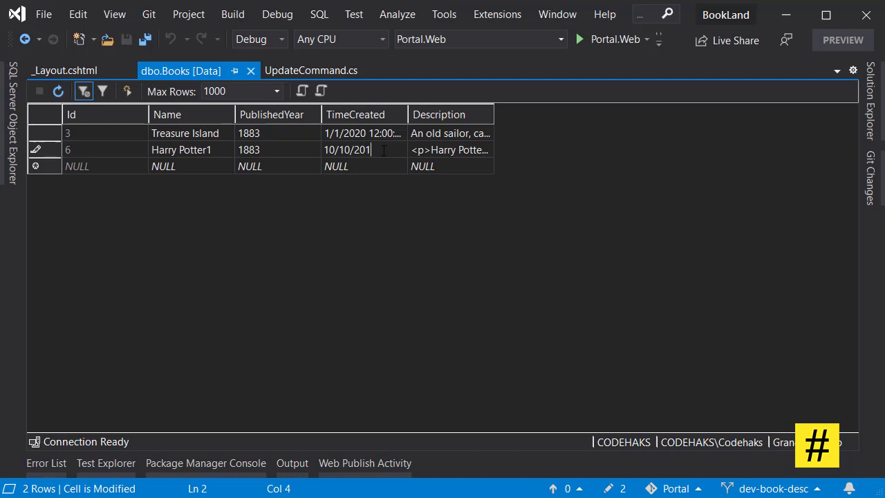
left_click(145, 39)
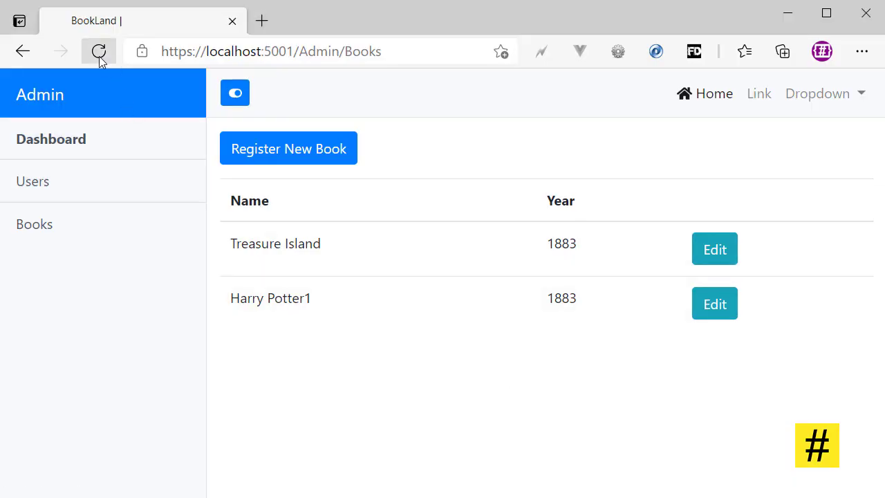
mouse_move(714, 304)
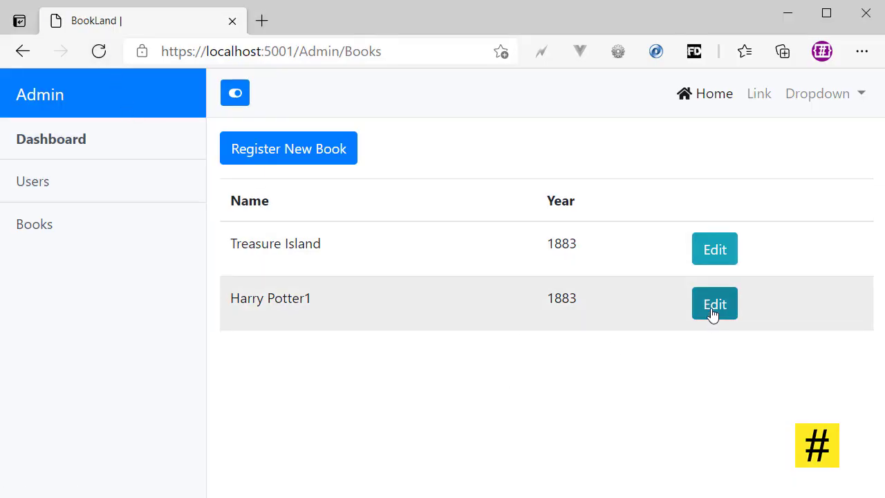
Edit Harry Potter1 in BookLand and submit with published year 1997.
left_click(715, 304)
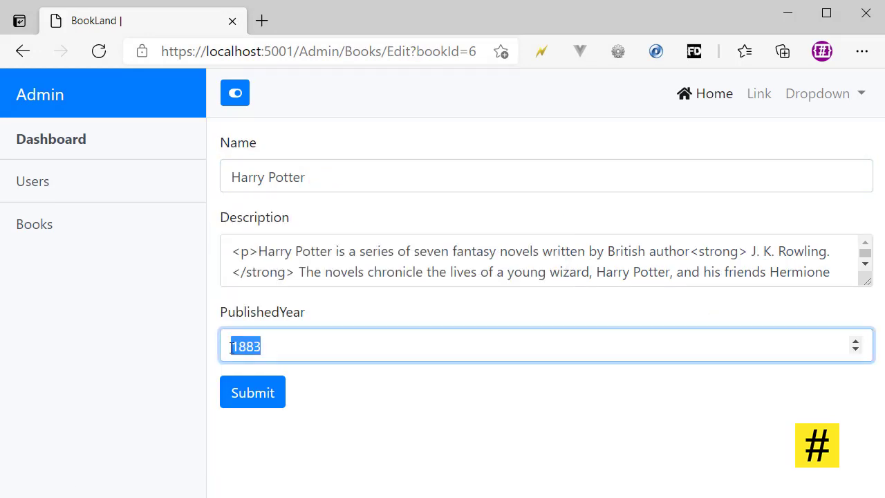
type("1997")
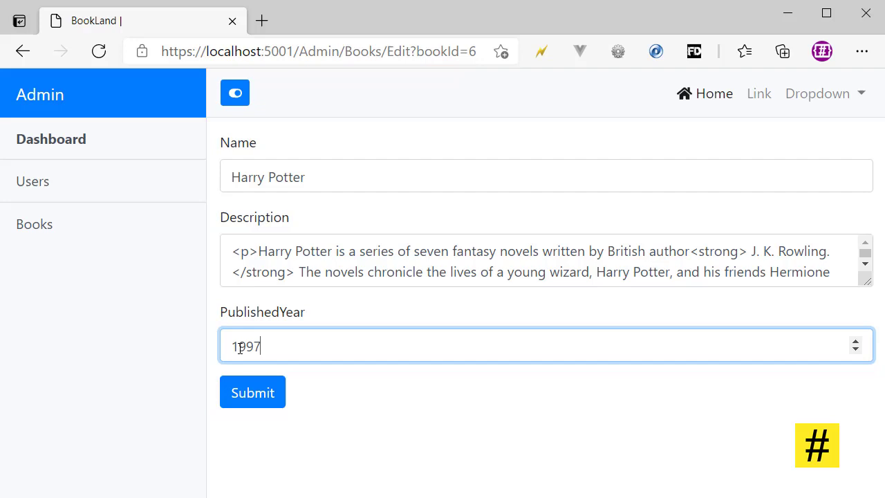
left_click(253, 392)
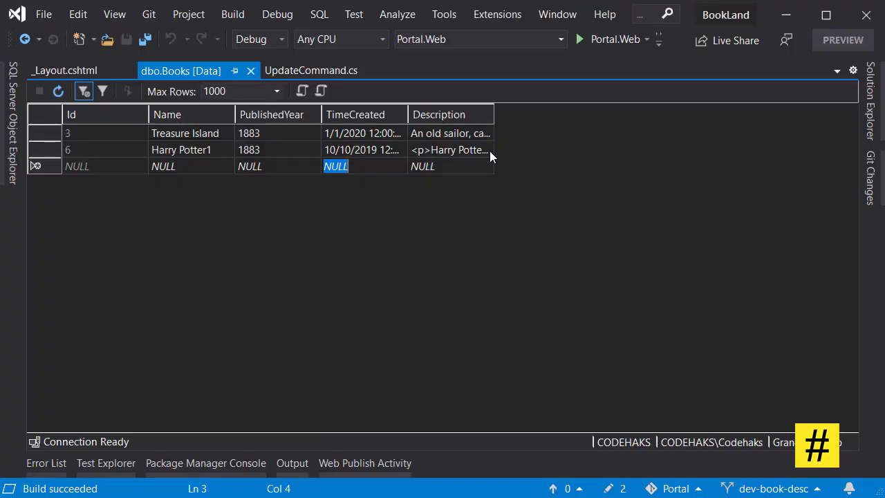
mouse_move(58, 90)
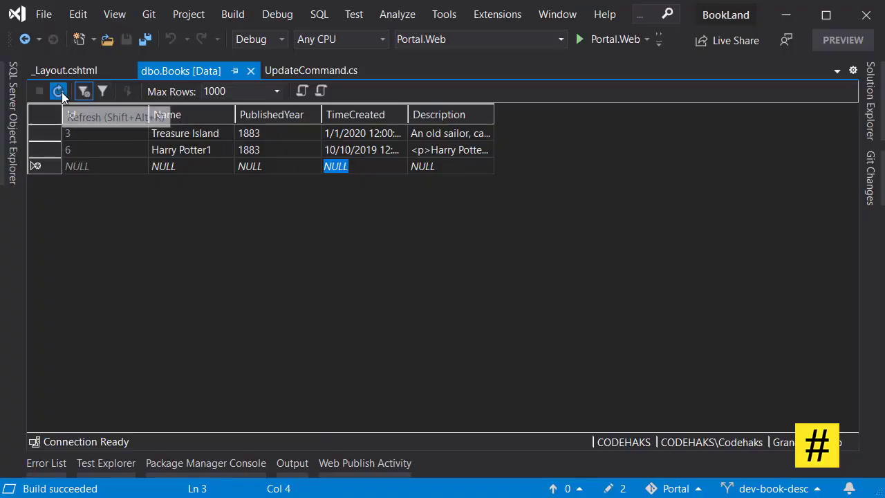
Refresh the Books data and confirm row 6 shows 1997 with TimeCreated still 10/10/2019.
left_click(58, 91)
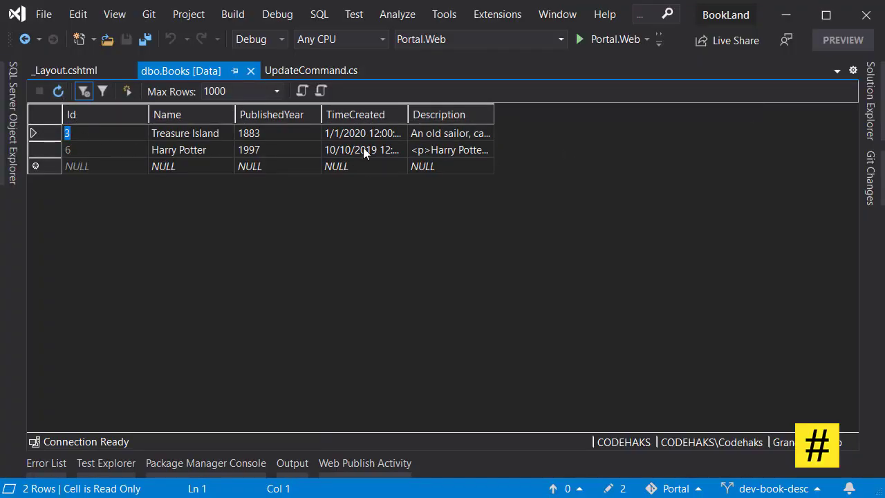
left_click(365, 149)
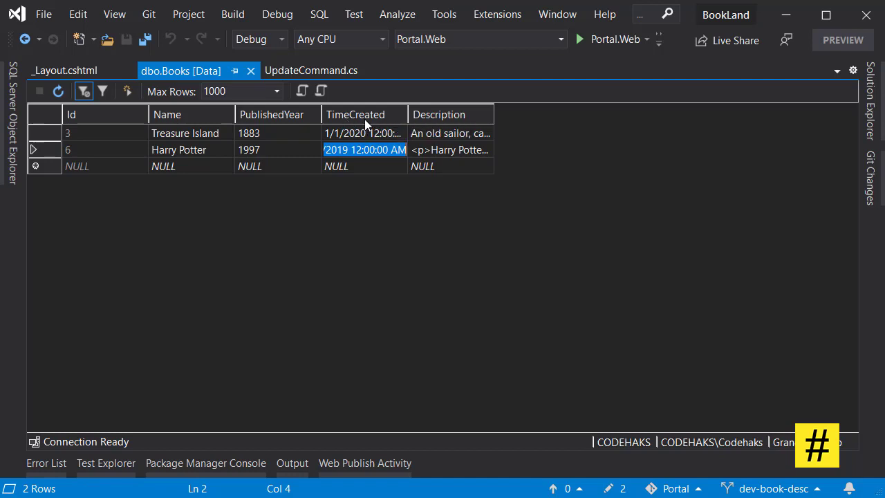
mouse_move(174, 157)
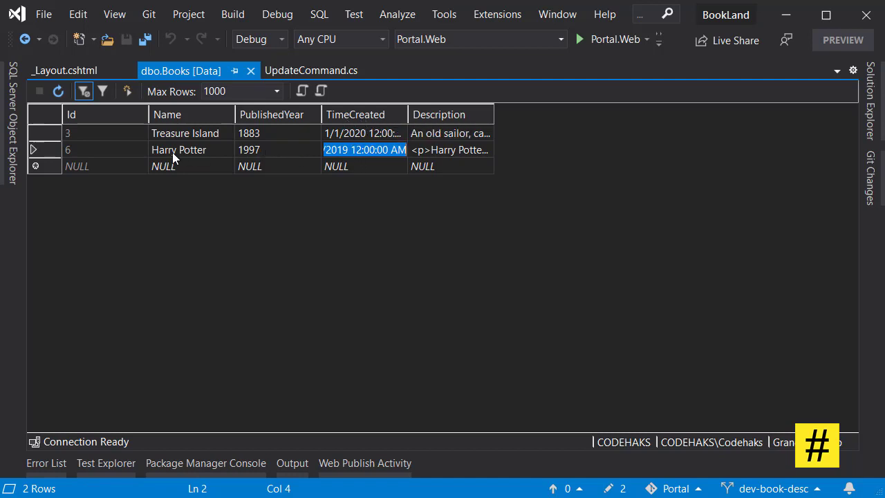
mouse_move(178, 128)
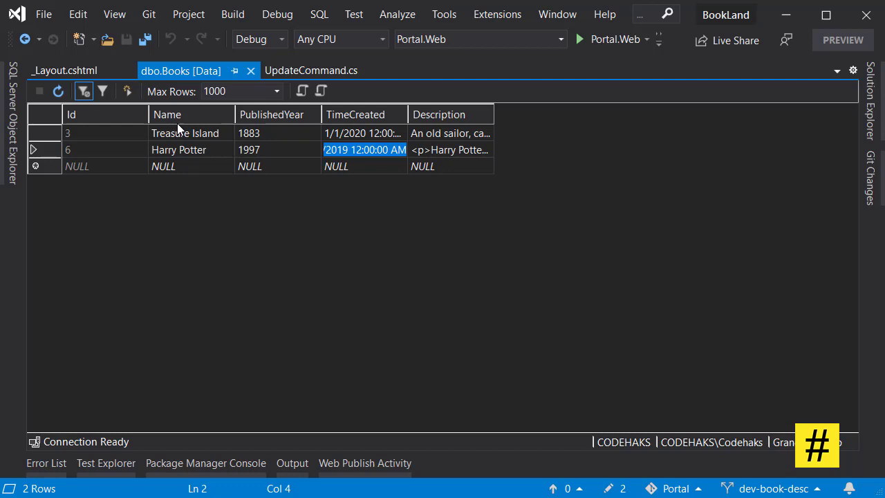
mouse_move(532, 276)
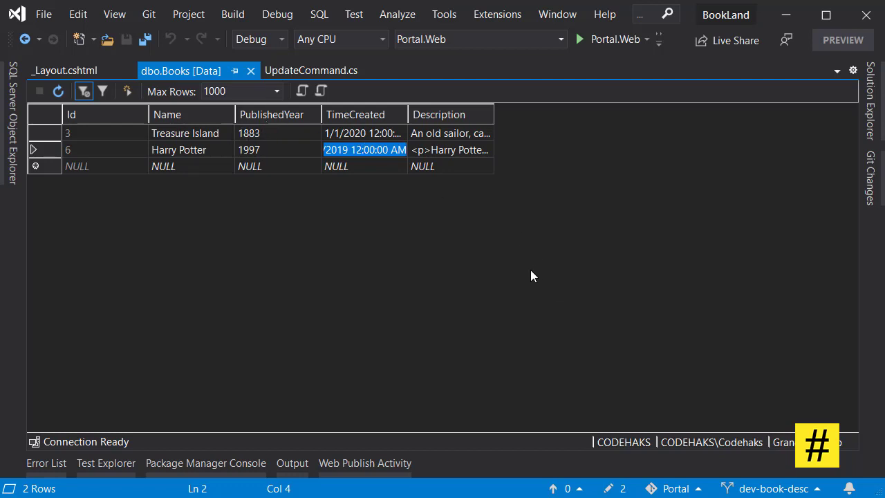
mouse_move(462, 158)
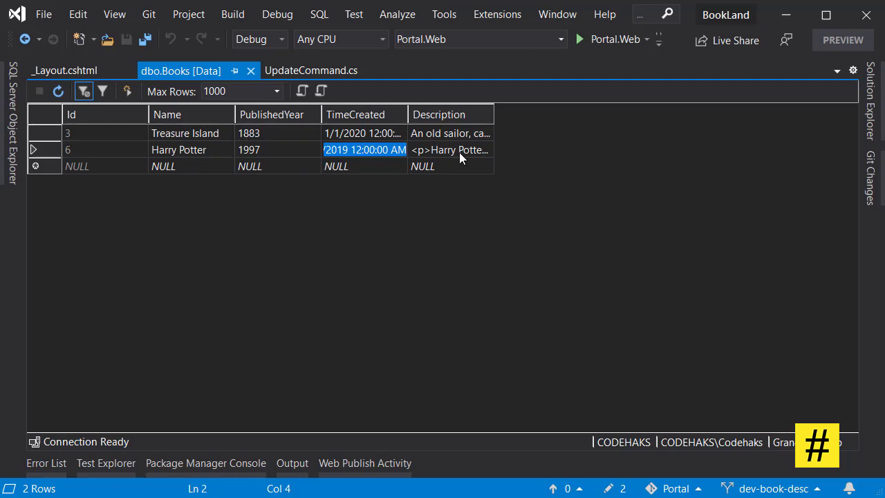
mouse_move(328, 234)
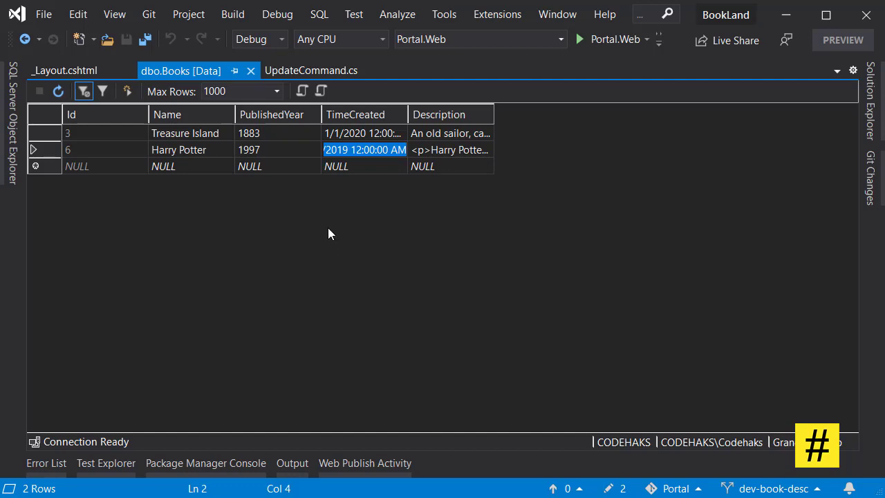
mouse_move(260, 152)
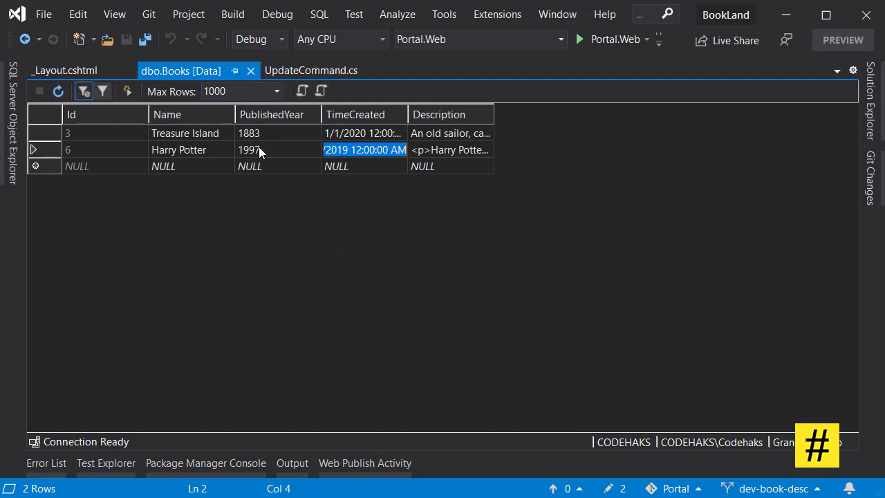
mouse_move(386, 226)
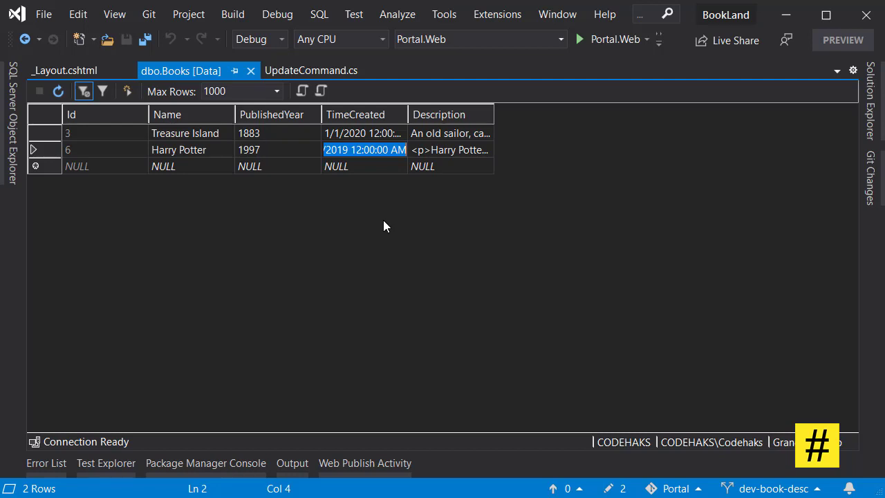
left_click(310, 69)
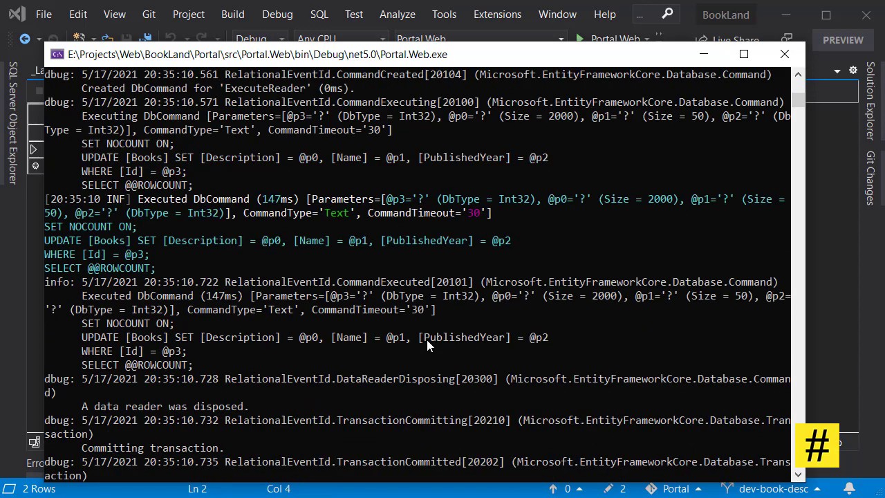
mouse_move(52, 246)
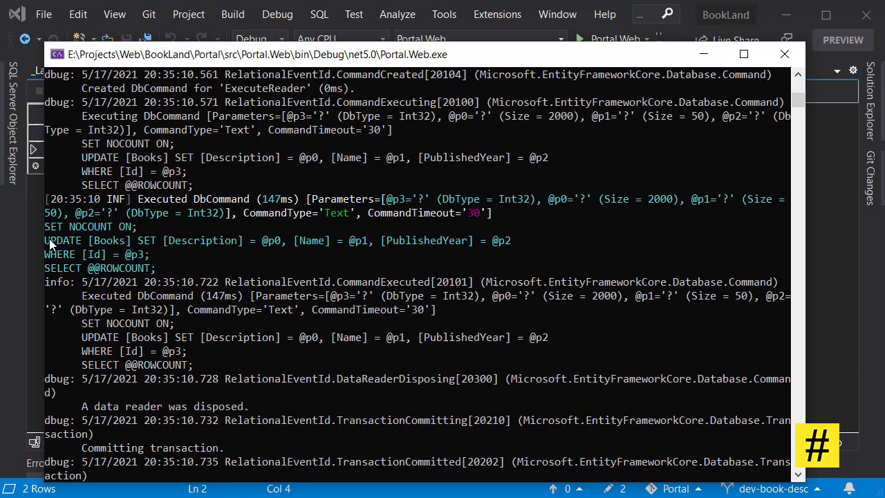
mouse_move(160, 252)
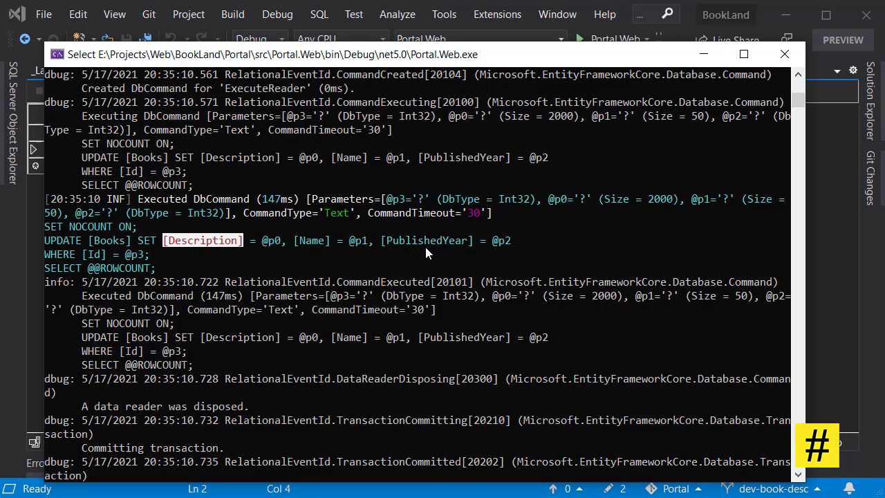
mouse_move(358, 260)
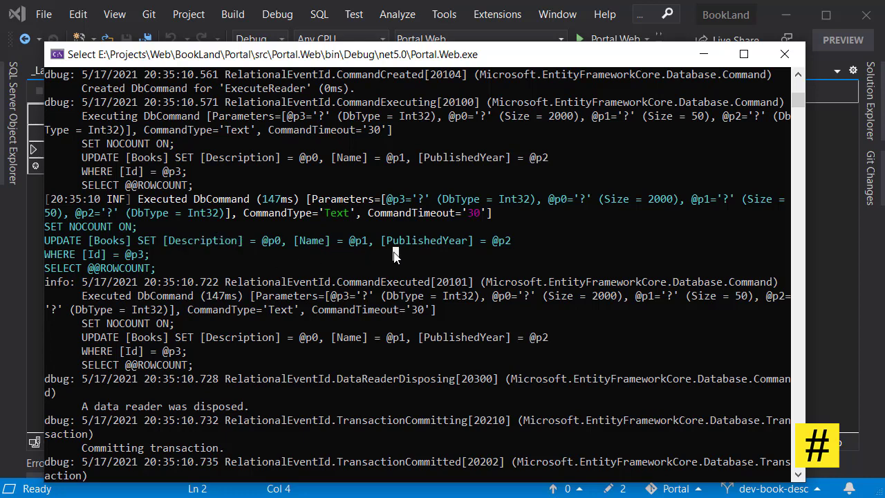
mouse_move(173, 259)
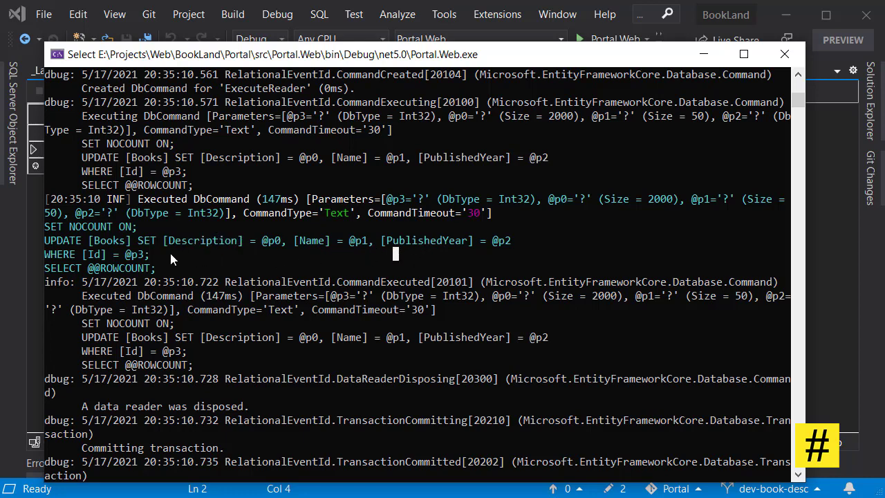
mouse_move(151, 266)
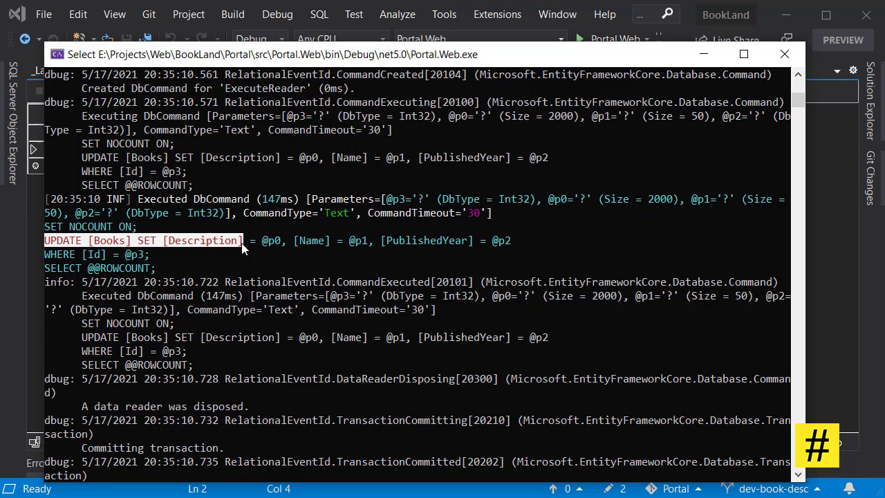
mouse_move(685, 61)
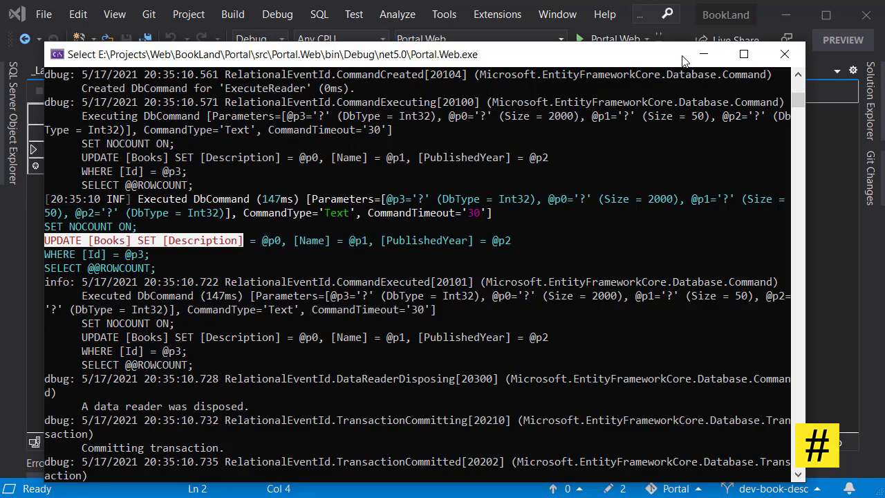
Minimize the Portal.Web.exe console after confirming UPDATE sets only Description, Name and PublishedYear.
left_click(785, 54)
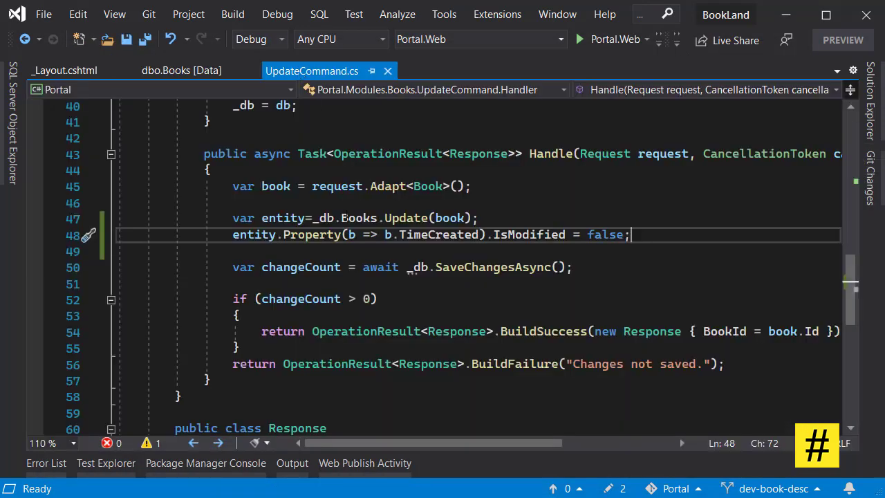